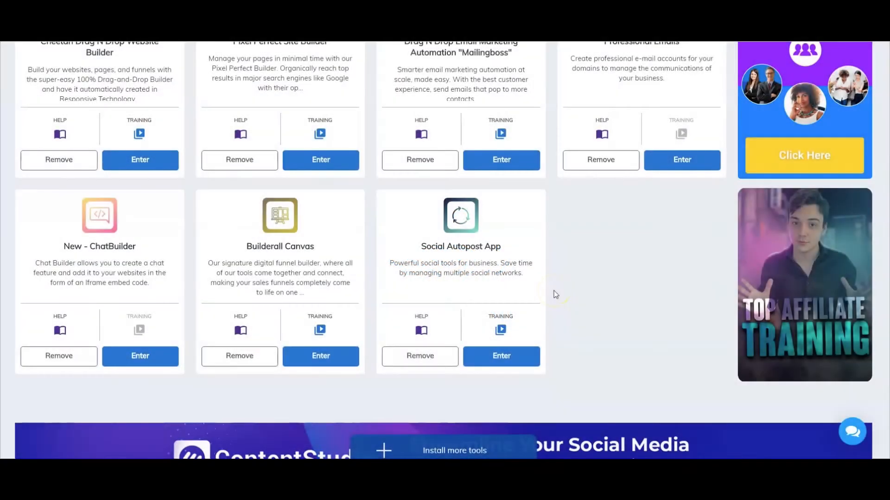
- Launch the Social Autopost App from its card on the Builderall dashboard
{"action": "scroll", "scroll_direction": "up", "scroll_amount": 3}
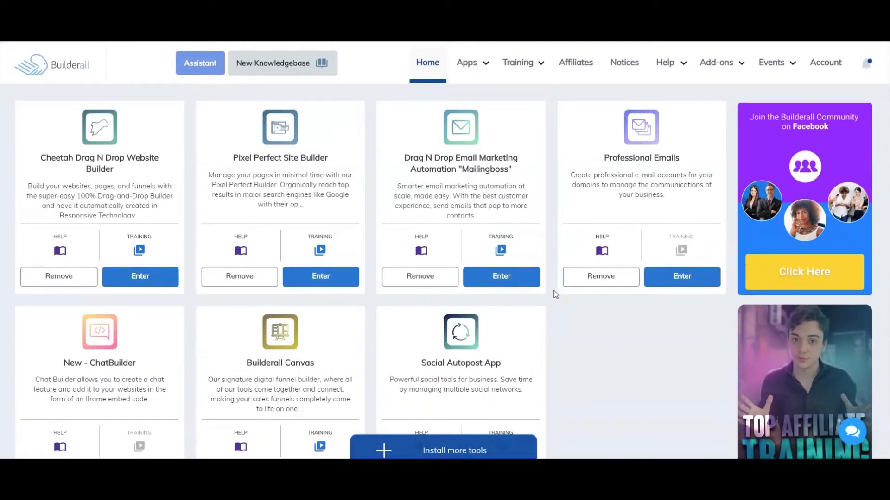
{"action": "scroll", "scroll_direction": "down", "scroll_amount": 3}
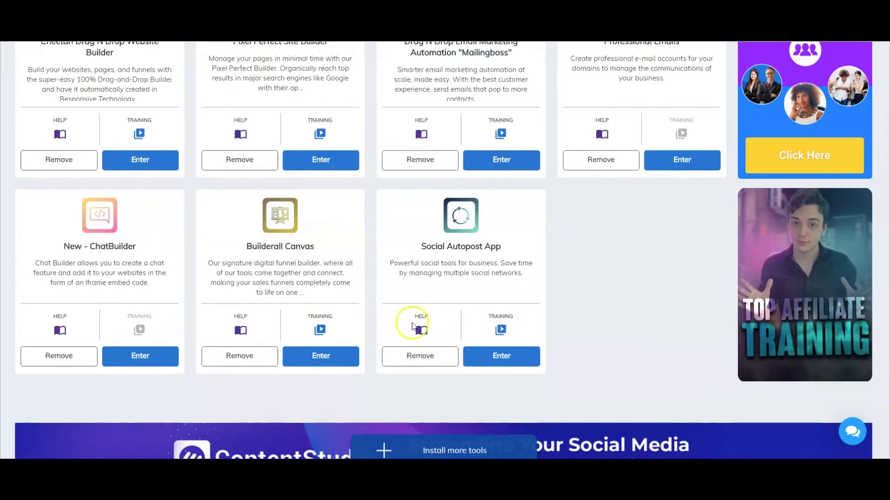
{"action": "left_click", "coordinate": [501, 357]}
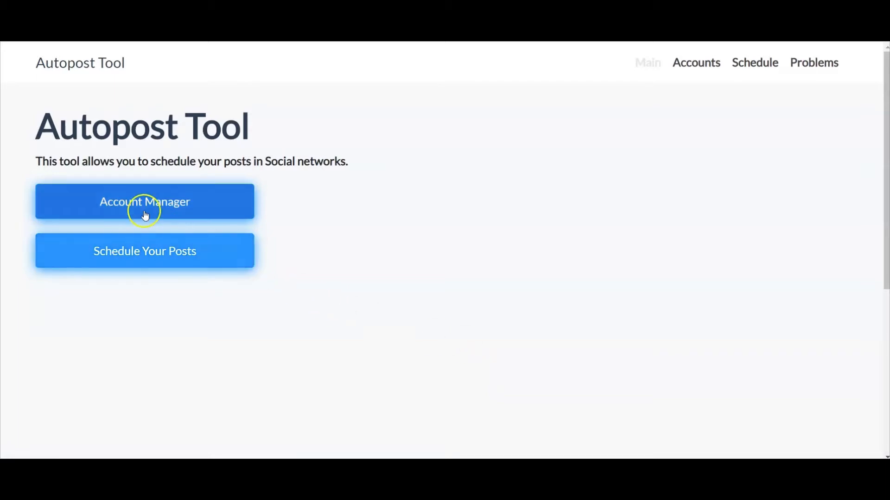
- In Account Manager, start a new account with Facebook as the account type
{"action": "left_click", "coordinate": [145, 201]}
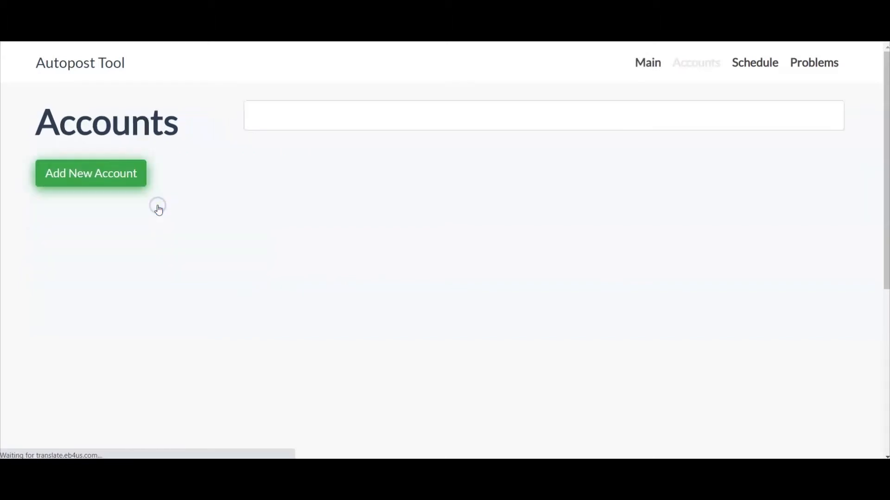
{"action": "left_click", "coordinate": [78, 181]}
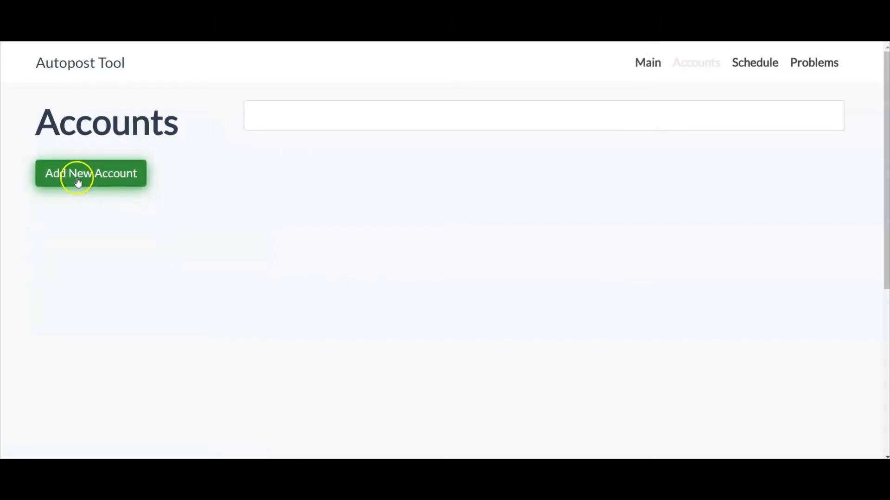
{"action": "left_click", "coordinate": [77, 174]}
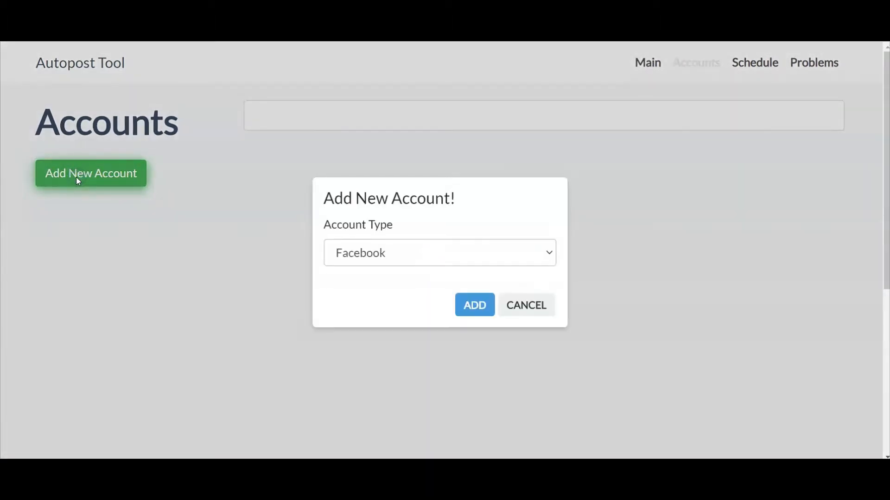
{"action": "left_click", "coordinate": [440, 253]}
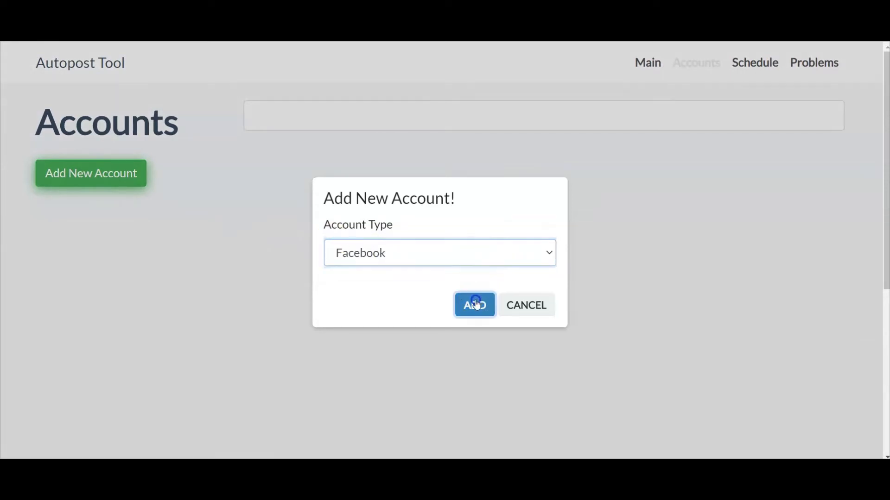
- Add the Facebook account, keeping the previously linked Autopost Tool settings
{"action": "left_click", "coordinate": [474, 305]}
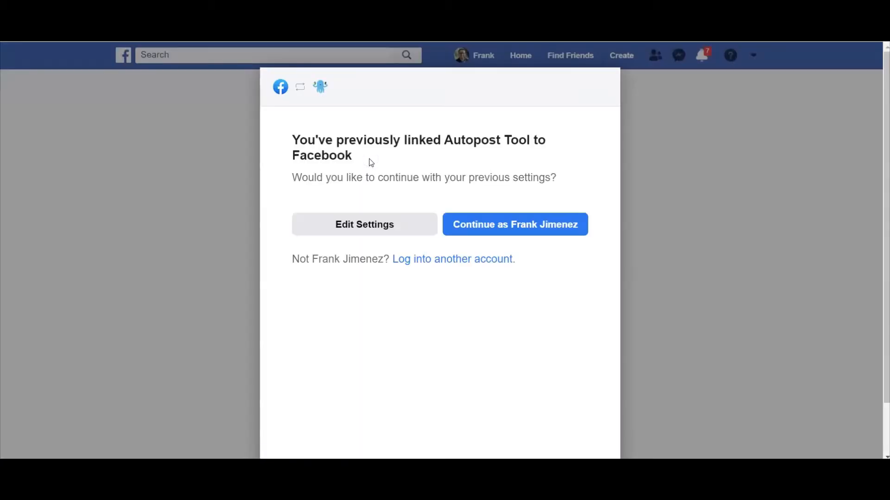
{"action": "mouse_move", "coordinate": [383, 171]}
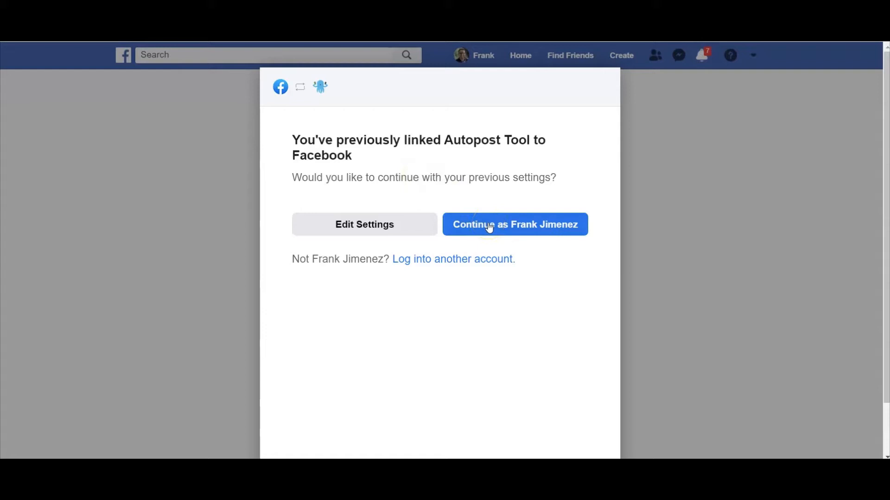
{"action": "left_click", "coordinate": [491, 224]}
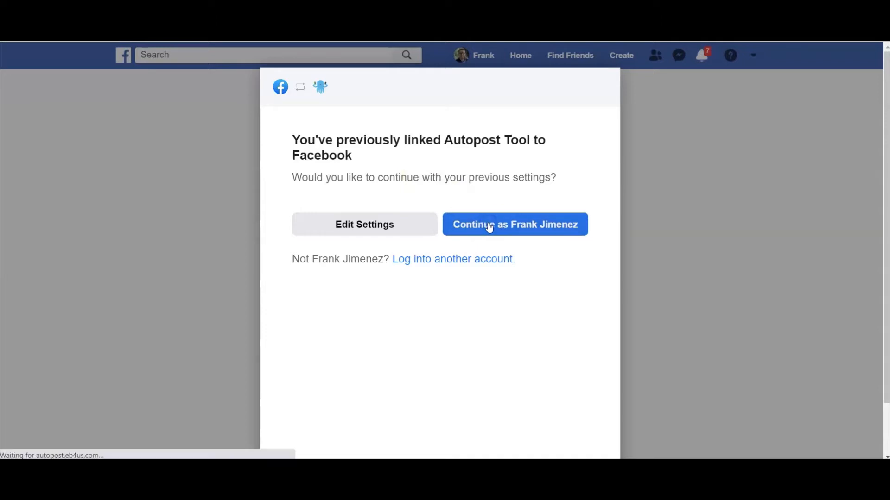
- Add and import the San Antonio Pulse Small Business Community Support page
{"action": "left_click", "coordinate": [489, 224]}
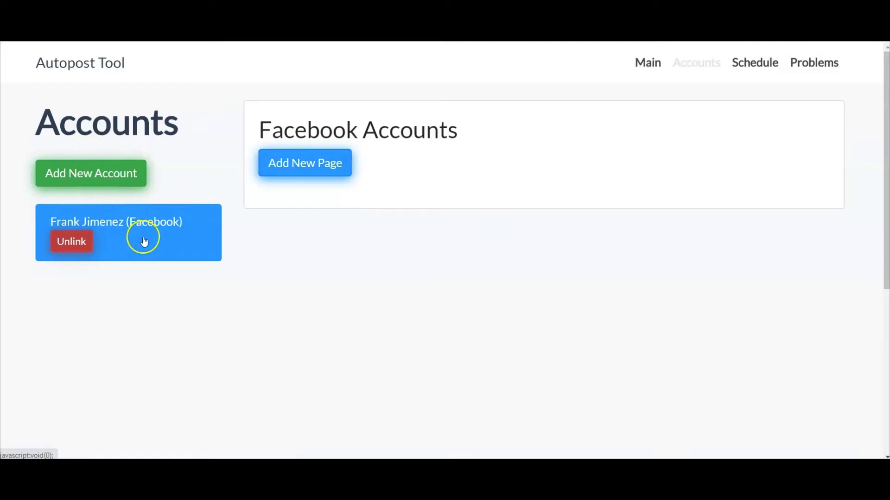
{"action": "mouse_move", "coordinate": [159, 250]}
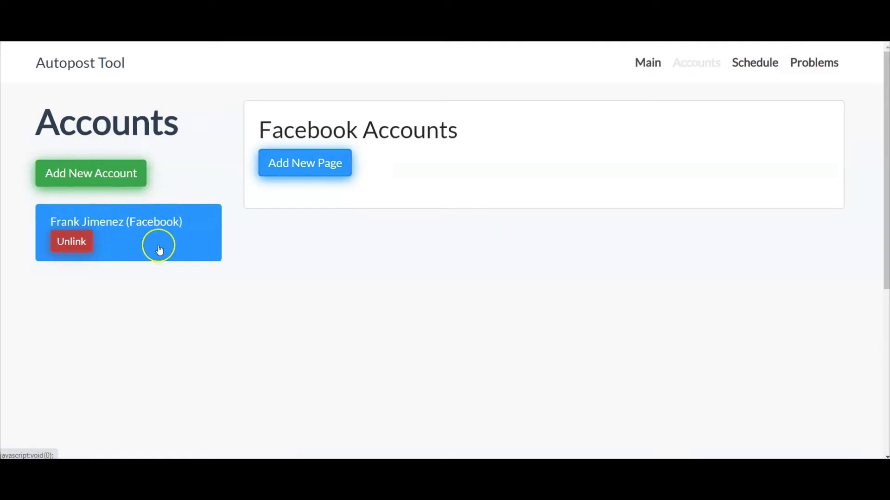
{"action": "mouse_move", "coordinate": [289, 163]}
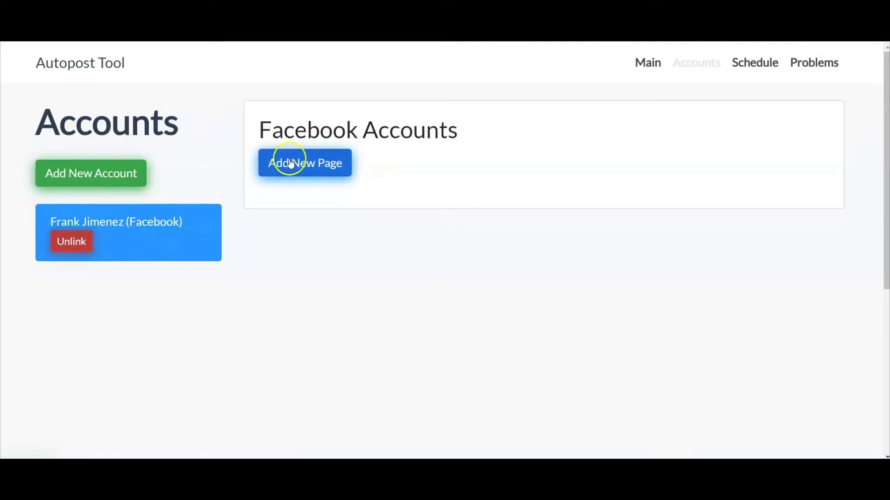
{"action": "left_click", "coordinate": [304, 164]}
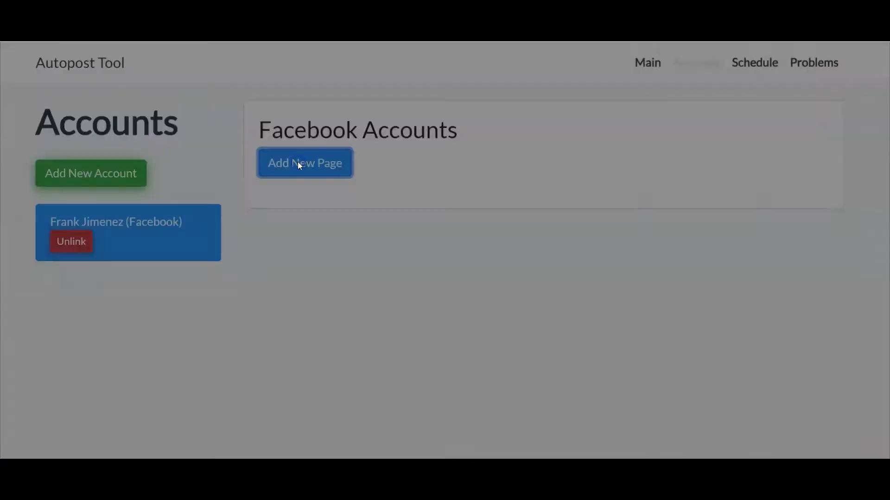
{"action": "left_click", "coordinate": [305, 163]}
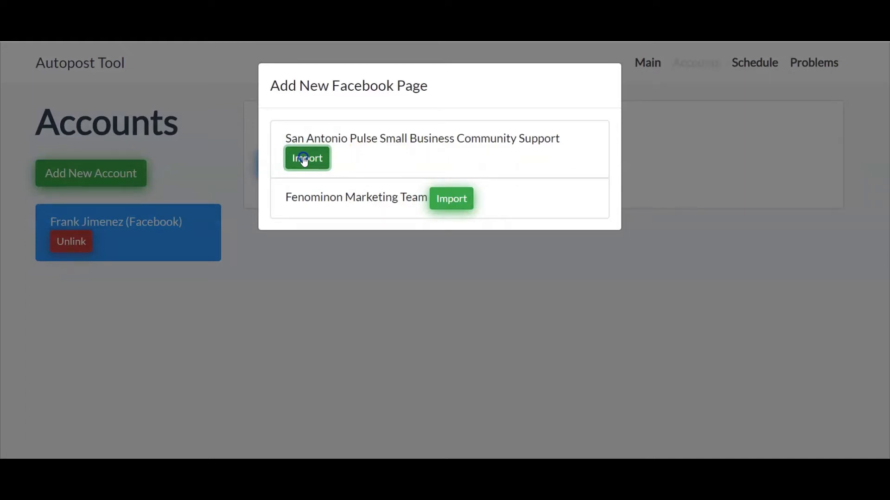
{"action": "left_click", "coordinate": [306, 158]}
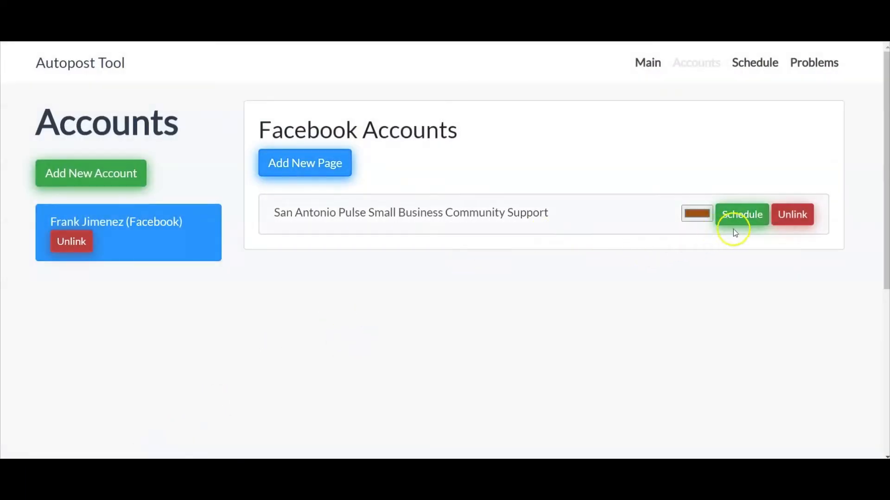
- Set the San Antonio Pulse page's colour tag to purple and open its schedule
{"action": "left_click", "coordinate": [696, 214]}
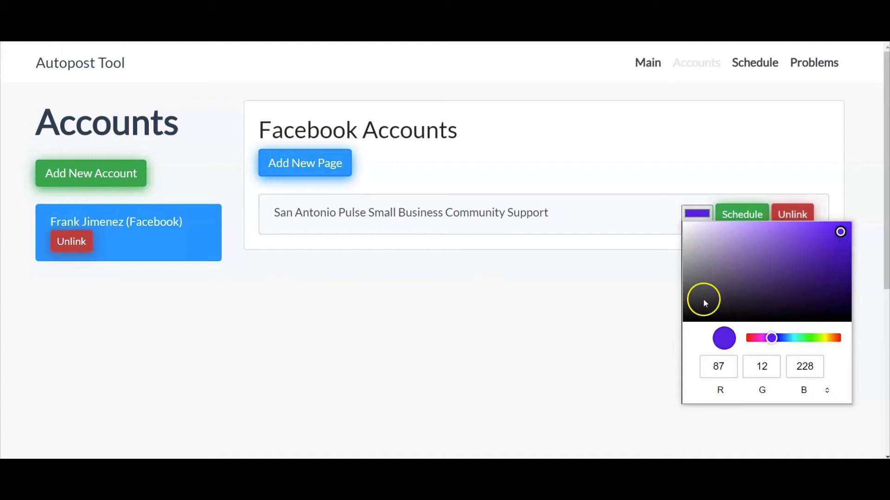
{"action": "left_click", "coordinate": [721, 234]}
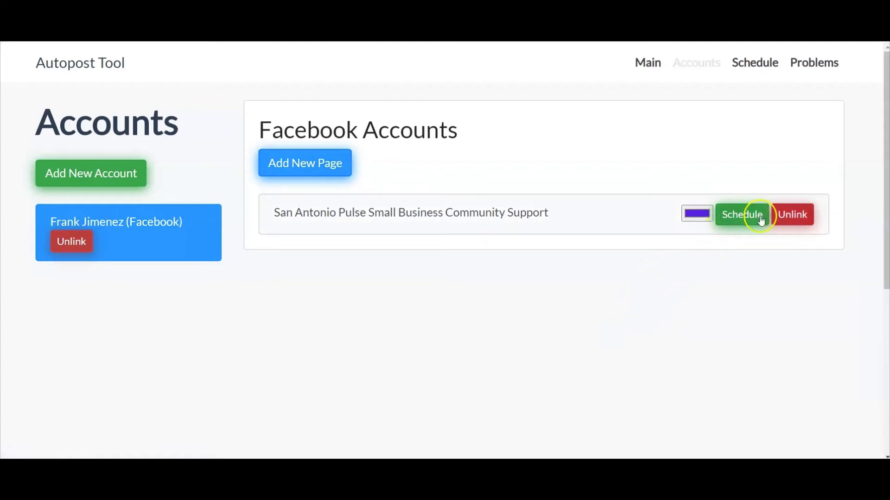
{"action": "left_click", "coordinate": [741, 214]}
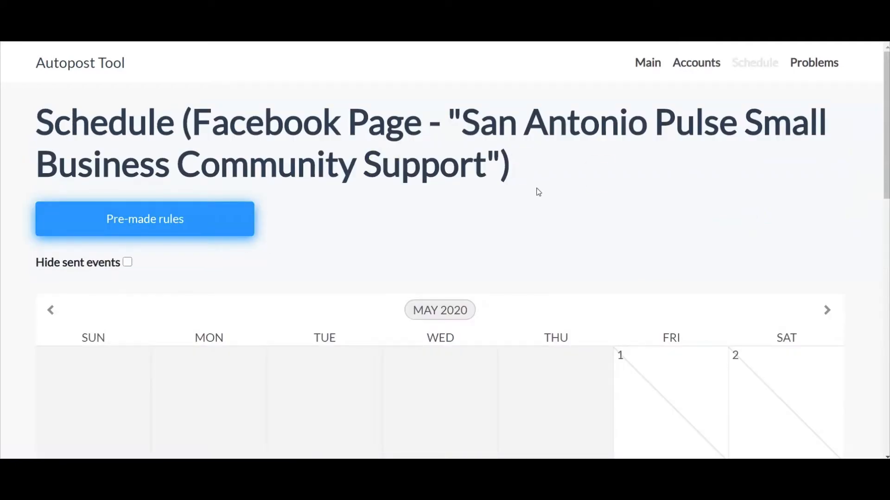
- Start a new posting rule on 31 May 2020 in the calendar
{"action": "left_click", "coordinate": [141, 219]}
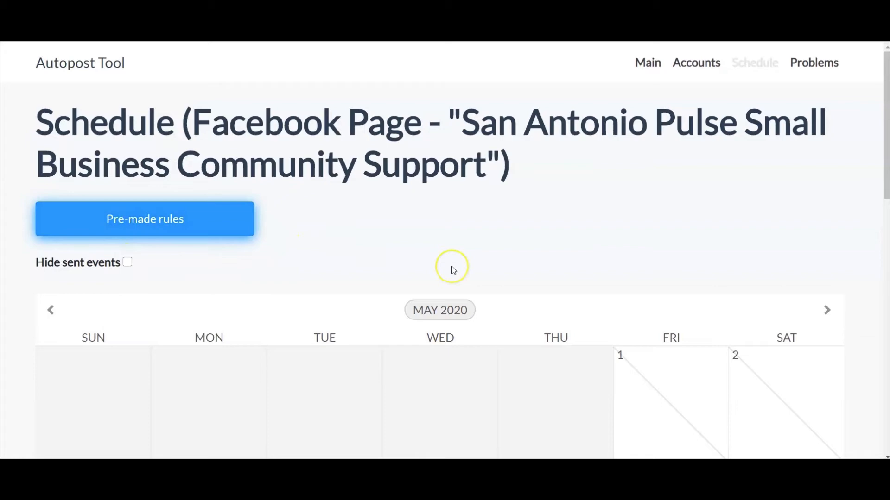
{"action": "scroll", "scroll_direction": "down", "scroll_amount": 3}
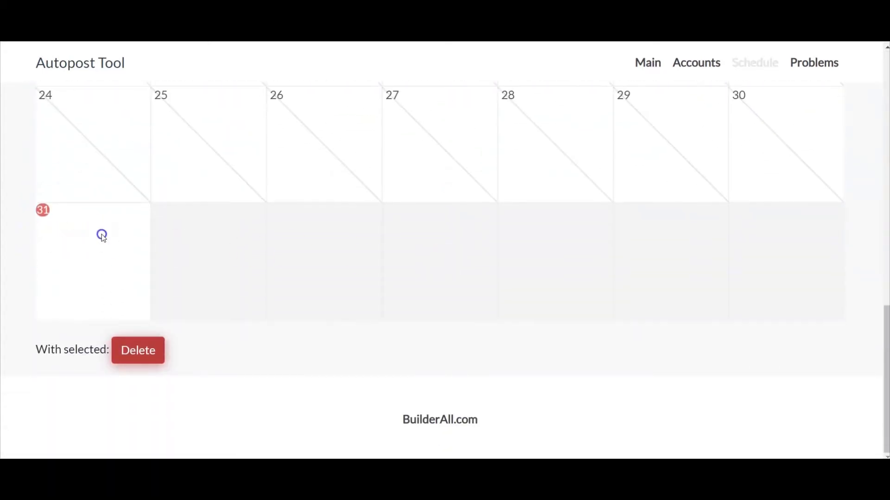
{"action": "left_click", "coordinate": [102, 236]}
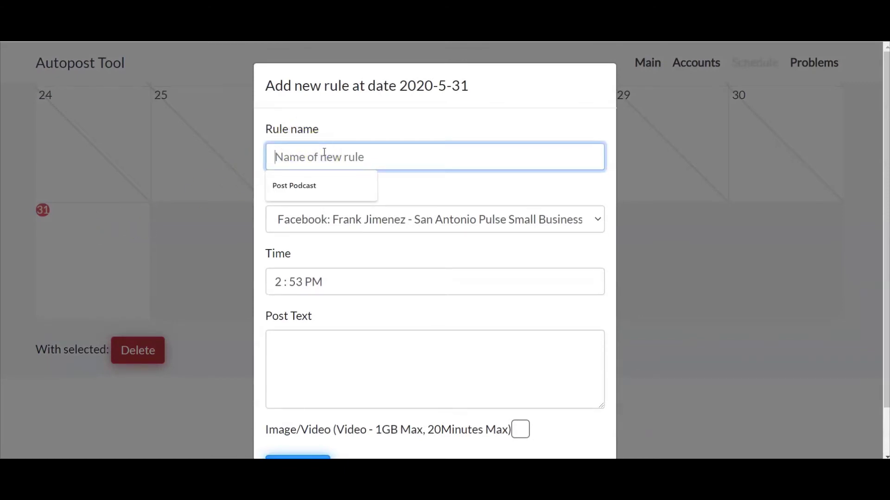
- Name the rule 'podcast' and adjust the posting time's minutes
{"action": "type", "text": "podcast"}
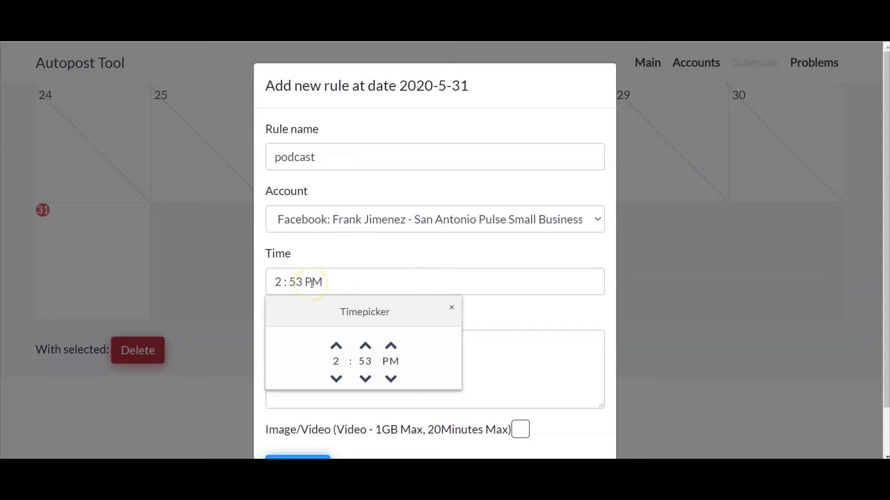
{"action": "mouse_move", "coordinate": [447, 87]}
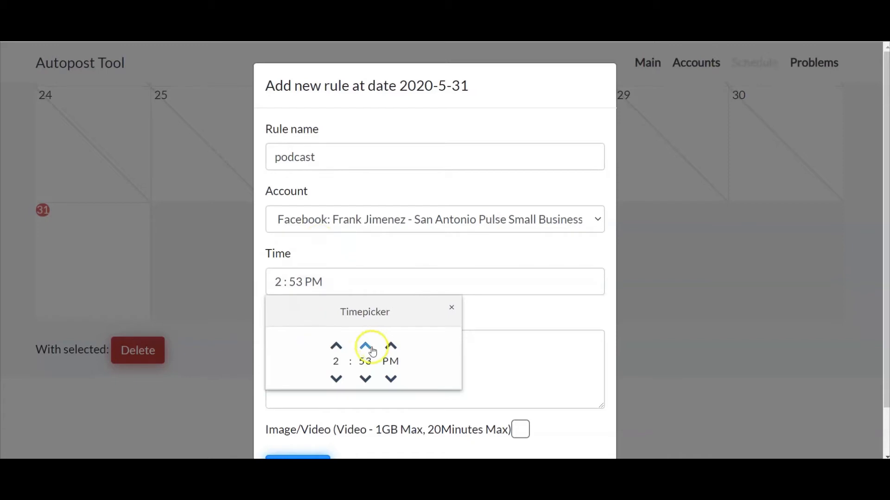
{"action": "left_click", "coordinate": [365, 346]}
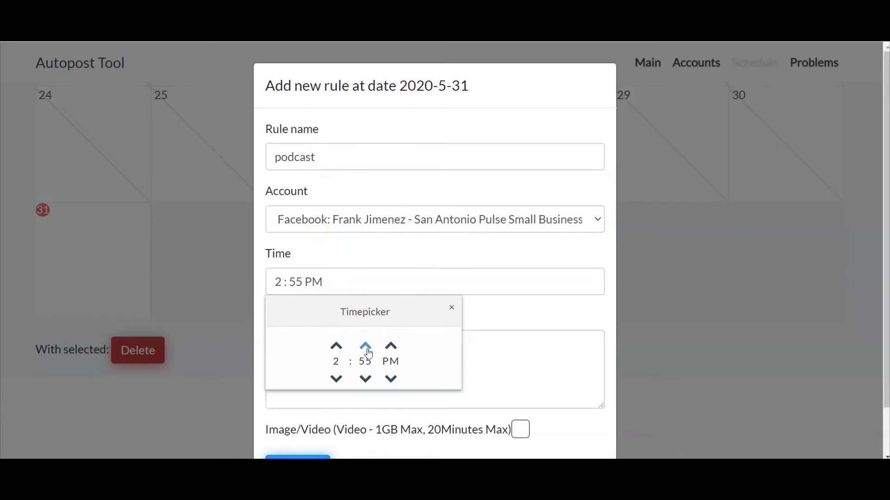
{"action": "left_click", "coordinate": [364, 346]}
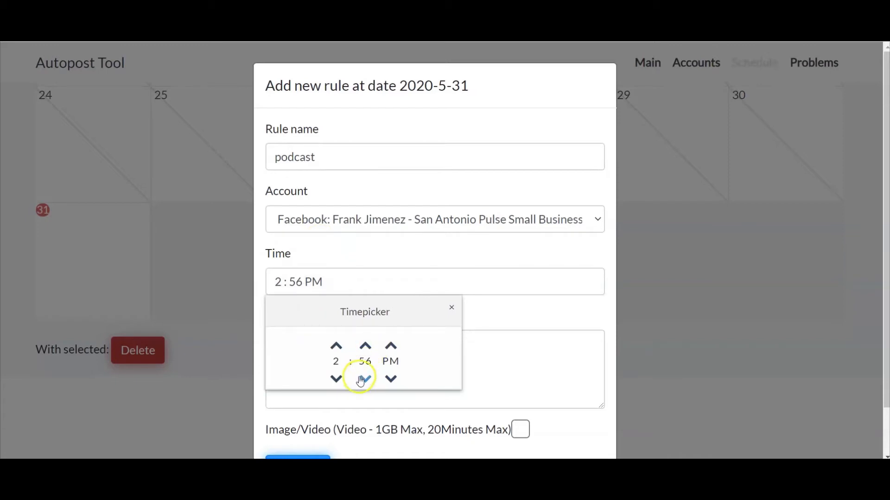
{"action": "left_click", "coordinate": [365, 379]}
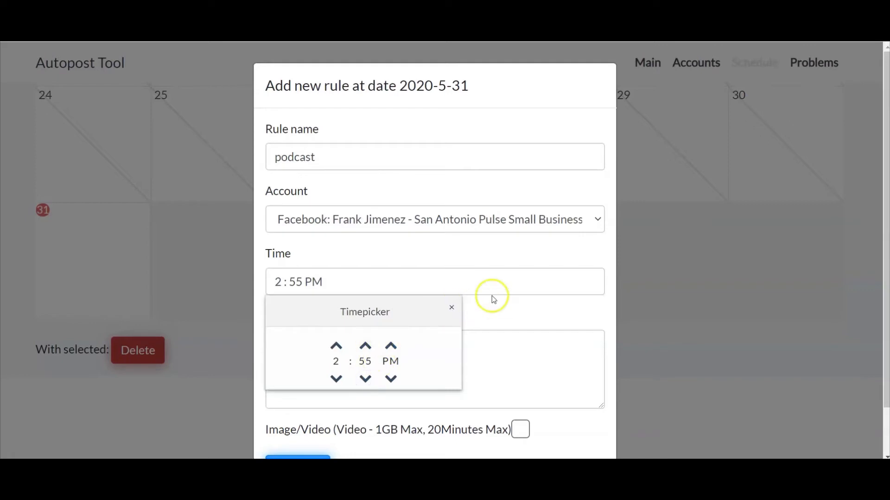
- Enter 'I am testing this new feature inside Build…', attach the bootcamp image, set 2:57 PM
{"action": "left_click", "coordinate": [452, 307]}
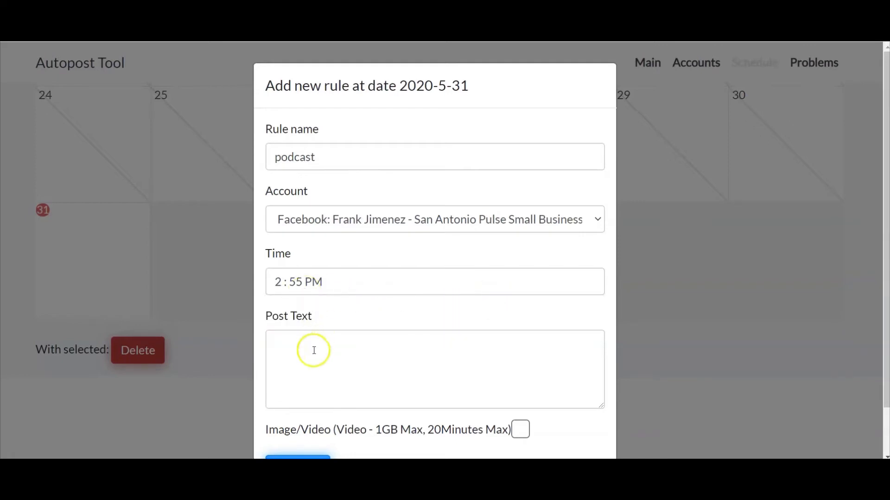
{"action": "type", "text": "I am test"}
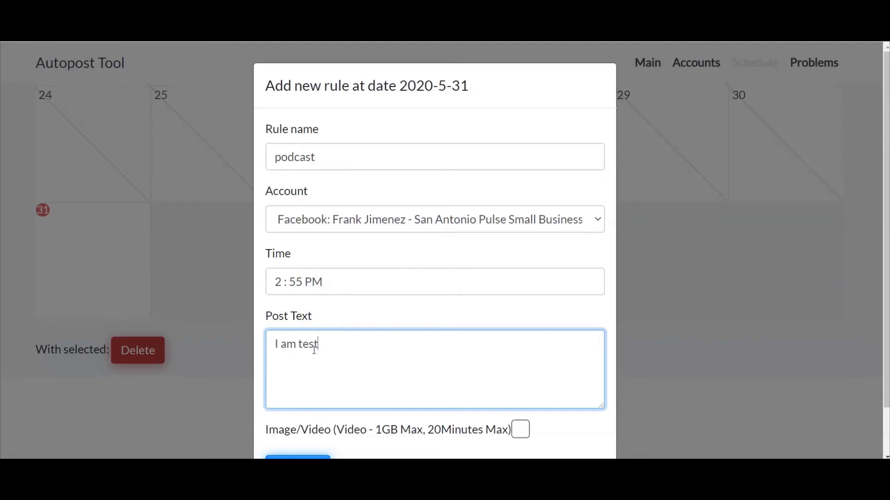
{"action": "type", "text": "ing this new fea"}
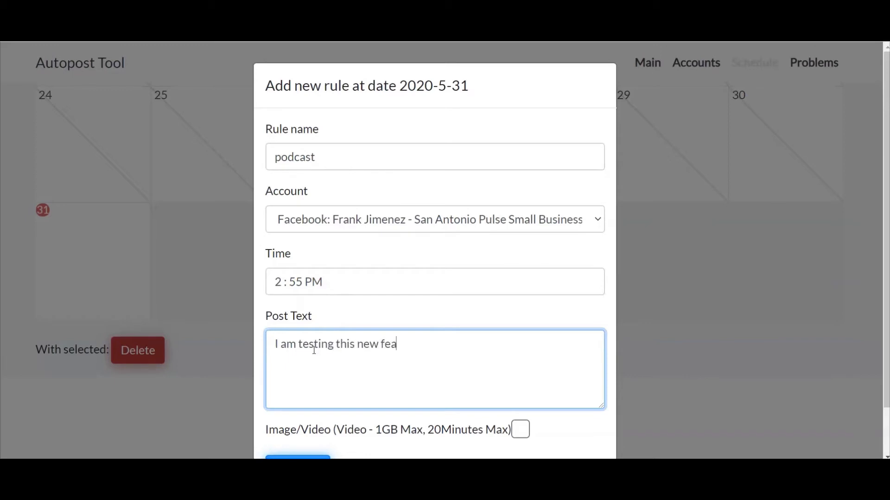
{"action": "type", "text": "ture inside Builderall"}
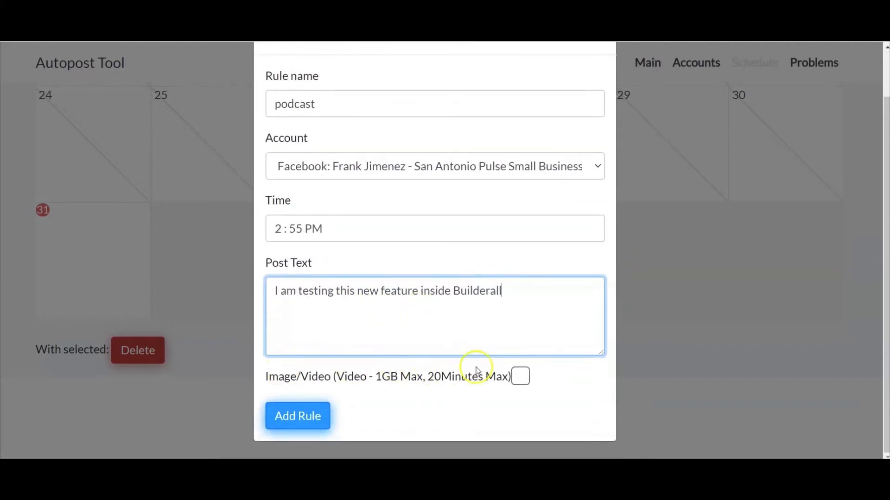
{"action": "left_click", "coordinate": [520, 377]}
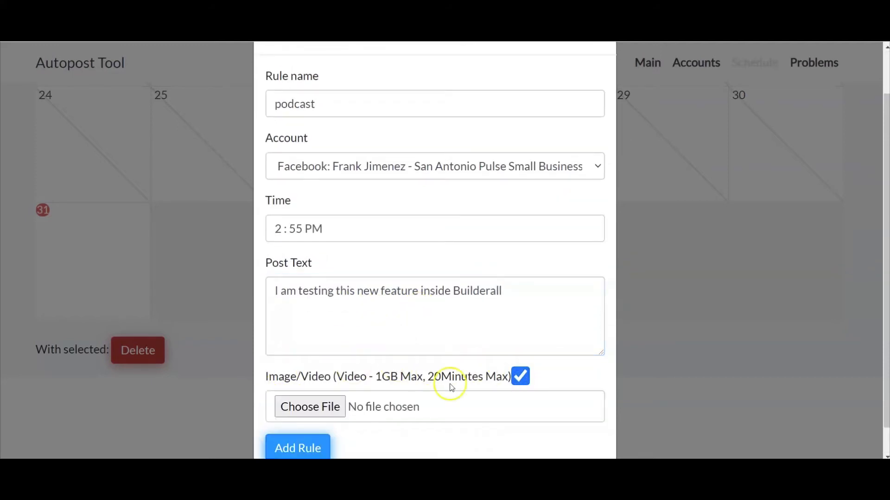
{"action": "left_click", "coordinate": [309, 407]}
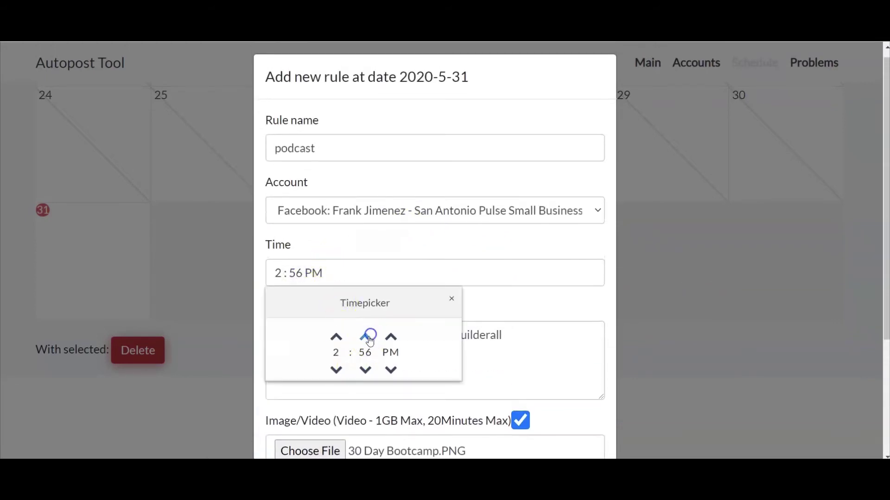
{"action": "left_click", "coordinate": [369, 337]}
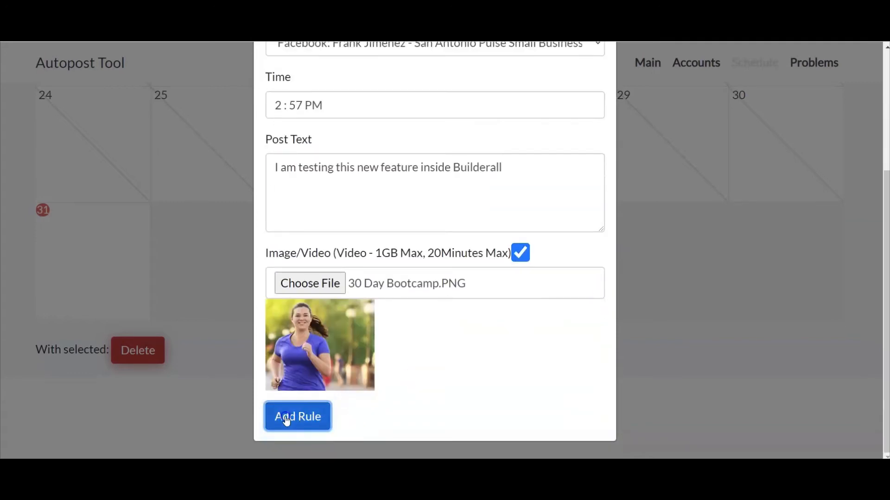
- Save the podcast rule and select its 2:57 PM event on May 31
{"action": "left_click", "coordinate": [298, 417]}
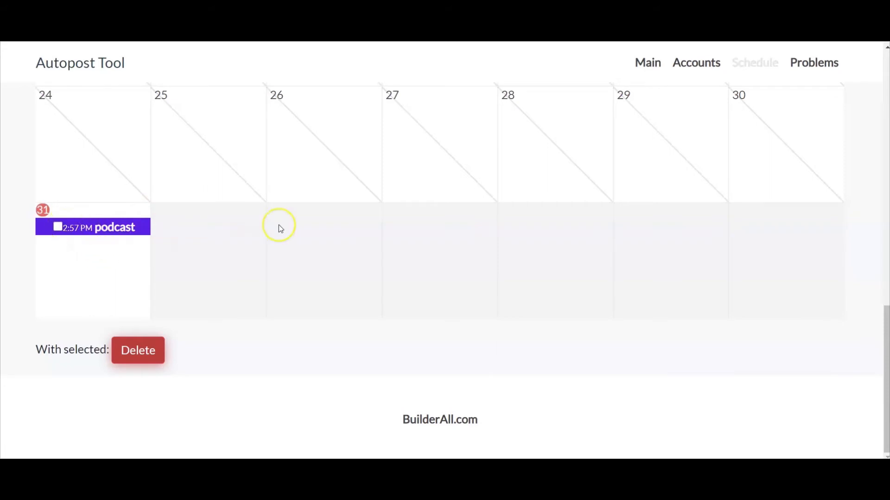
{"action": "mouse_move", "coordinate": [110, 227]}
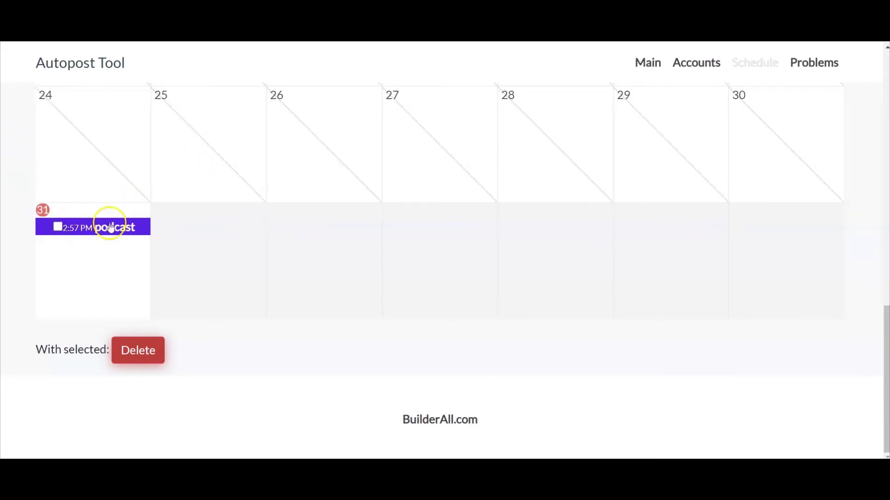
{"action": "left_click", "coordinate": [57, 227]}
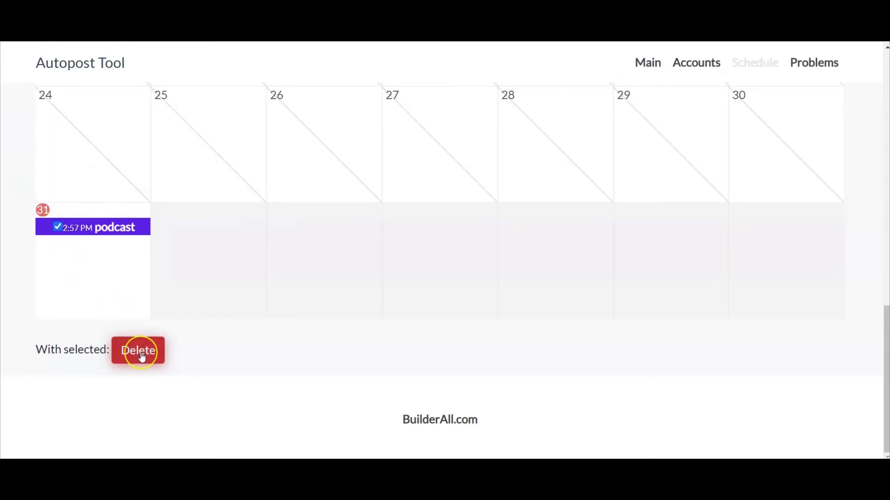
{"action": "mouse_move", "coordinate": [47, 259]}
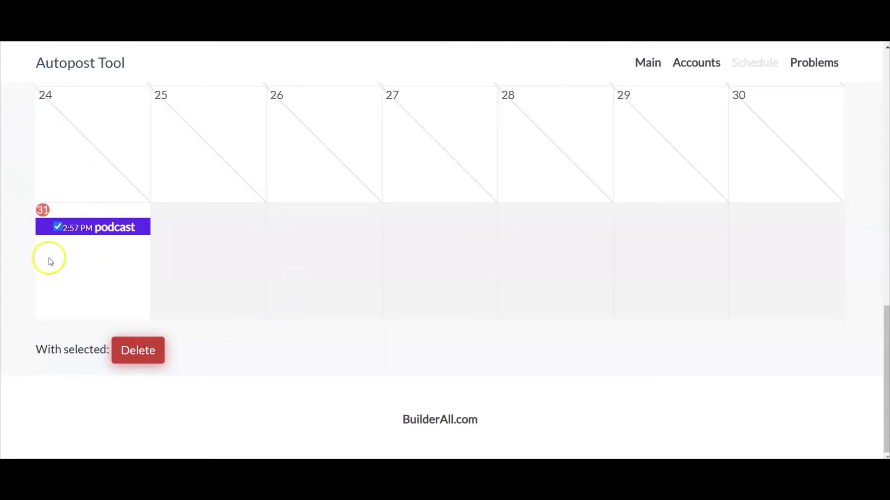
{"action": "mouse_move", "coordinate": [565, 206]}
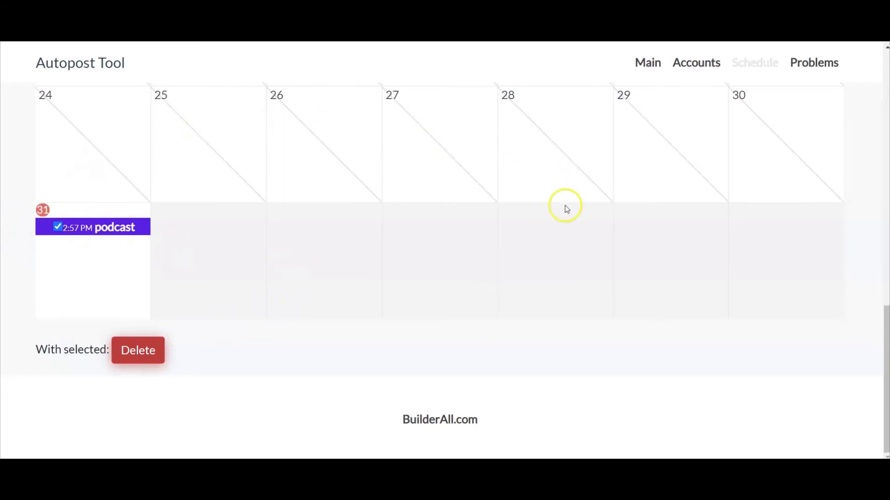
{"action": "left_click", "coordinate": [58, 227]}
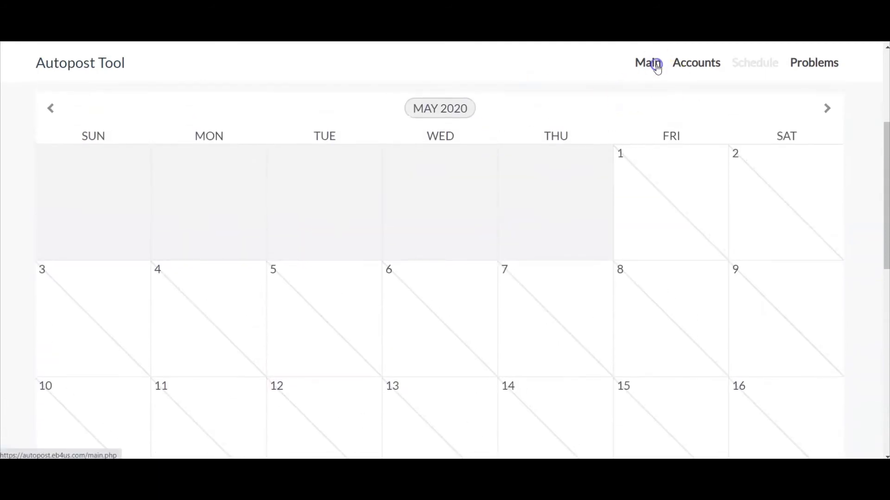
{"action": "left_click", "coordinate": [648, 62]}
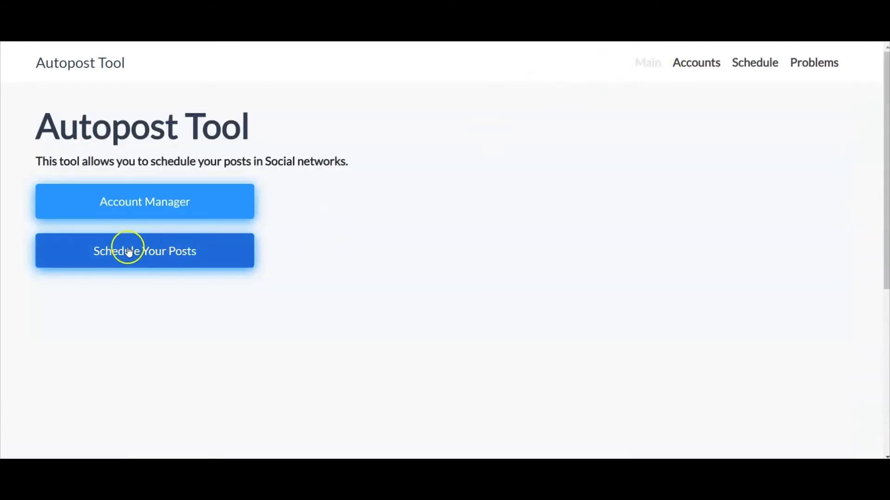
{"action": "mouse_move", "coordinate": [116, 175]}
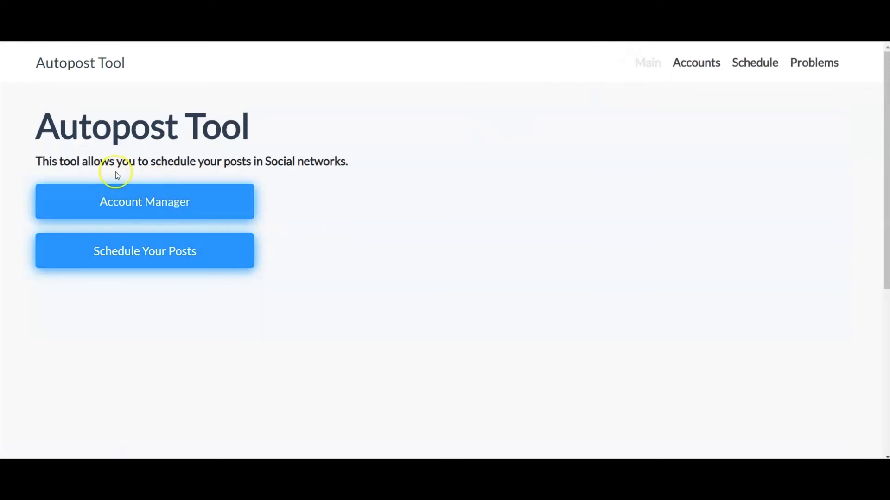
{"action": "mouse_move", "coordinate": [145, 259]}
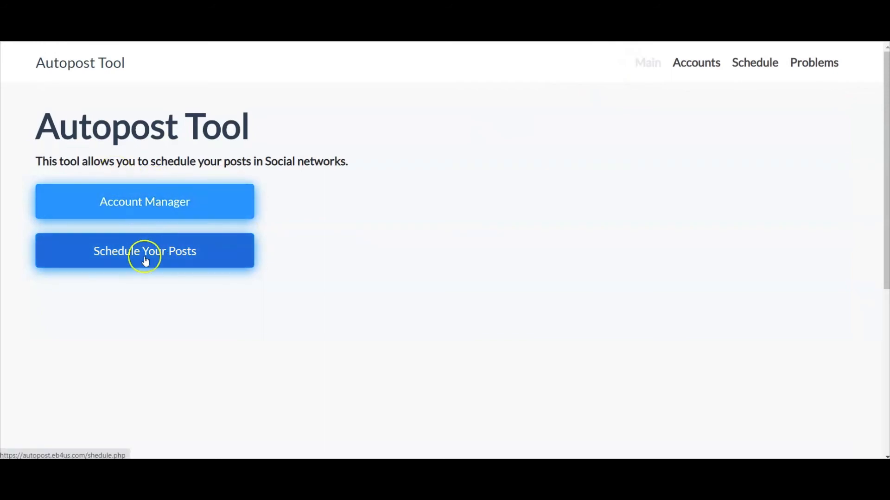
{"action": "left_click", "coordinate": [145, 251]}
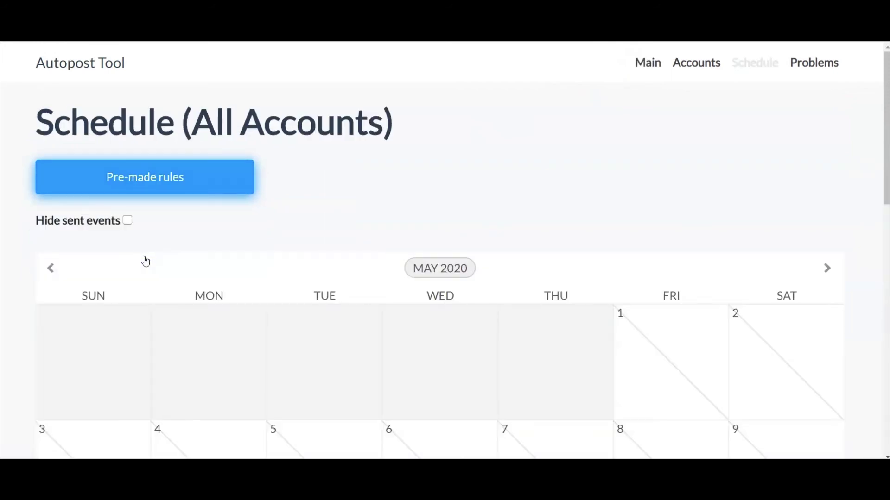
{"action": "scroll", "scroll_direction": "down", "scroll_amount": 3}
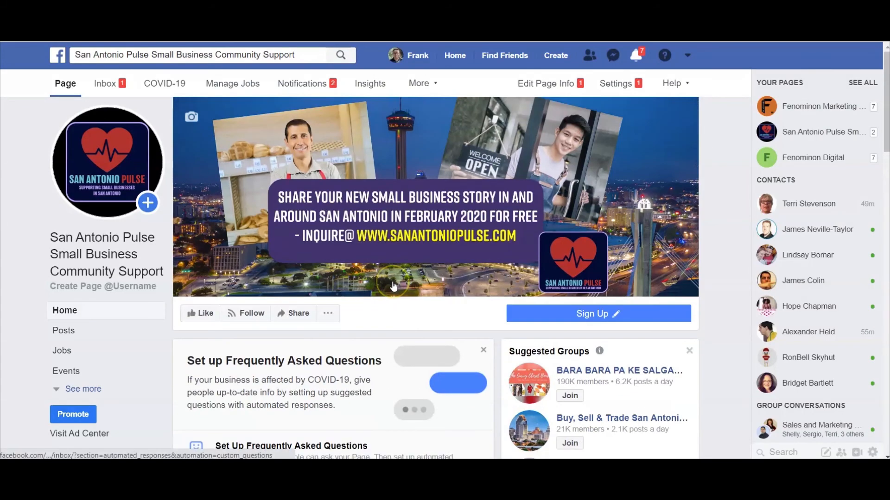
{"action": "mouse_move", "coordinate": [272, 227]}
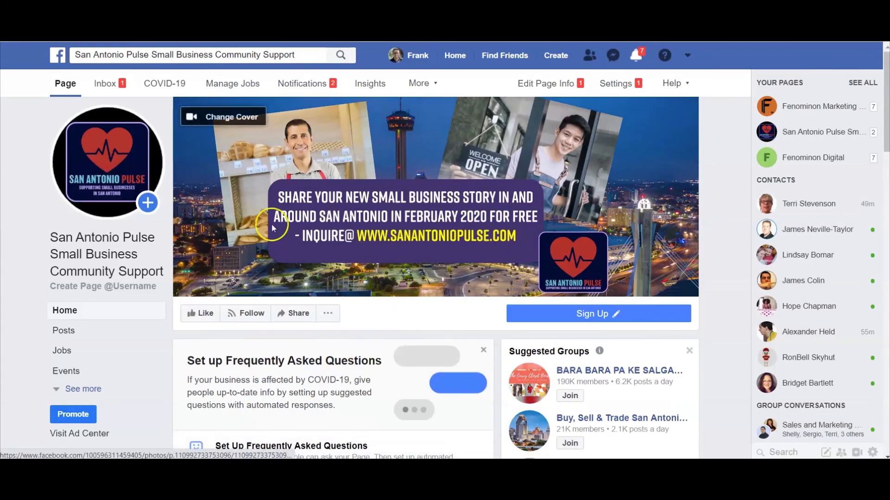
{"action": "mouse_move", "coordinate": [501, 206]}
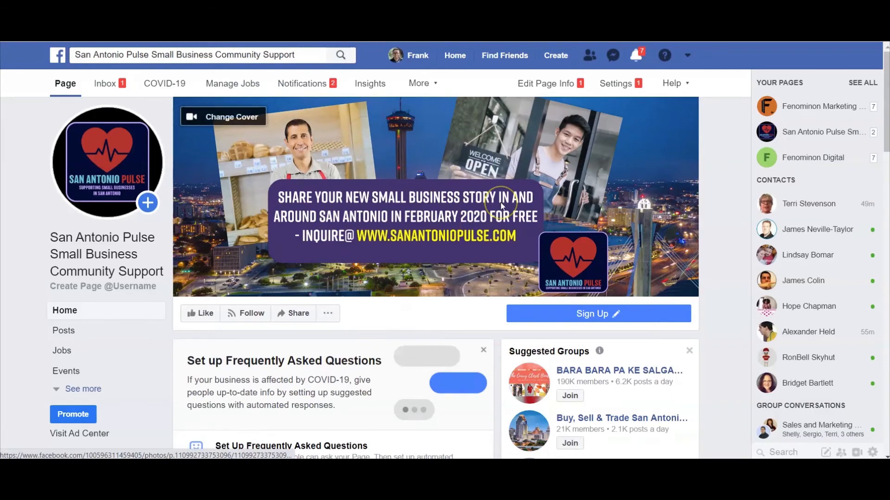
- Scroll the San Antonio Pulse Facebook page down to the published Autopost Tool post
{"action": "scroll", "scroll_direction": "down", "scroll_amount": 3}
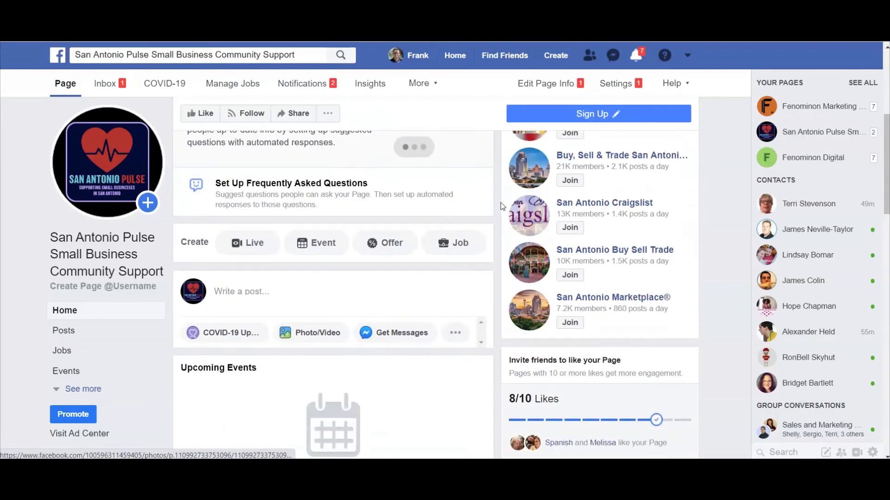
{"action": "scroll", "scroll_direction": "down", "scroll_amount": 3}
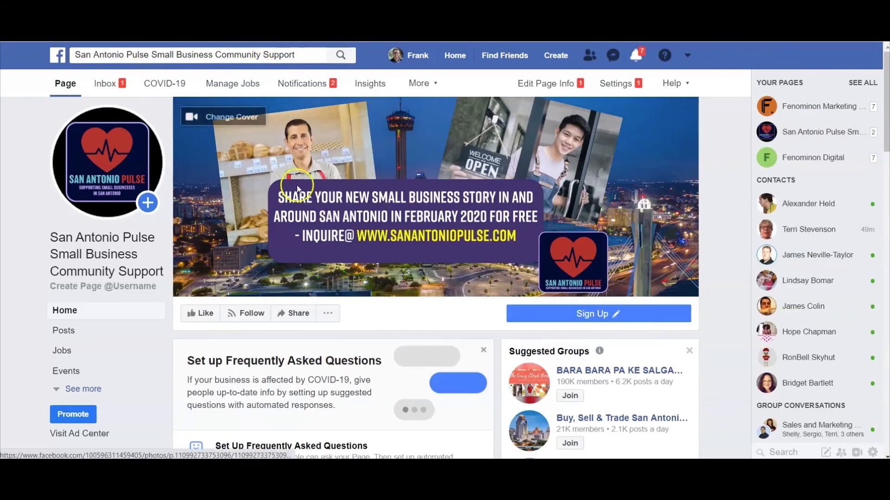
{"action": "scroll", "scroll_direction": "down", "scroll_amount": 3}
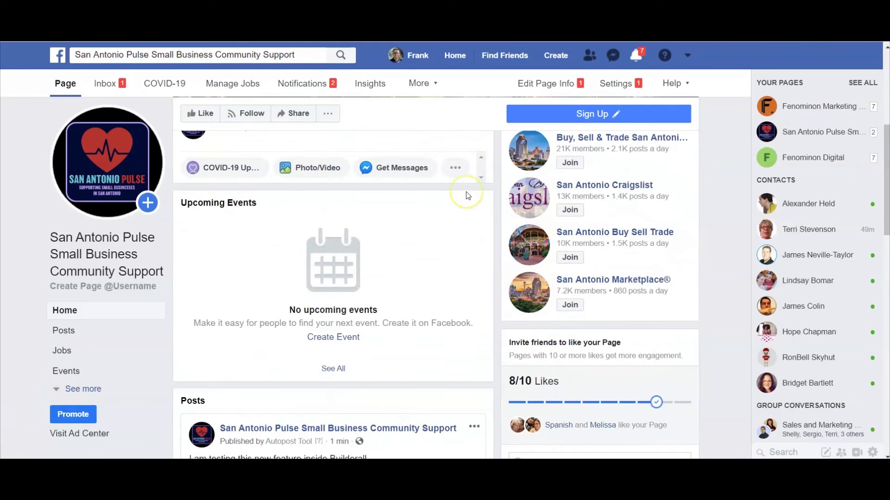
{"action": "scroll", "scroll_direction": "down", "scroll_amount": 3}
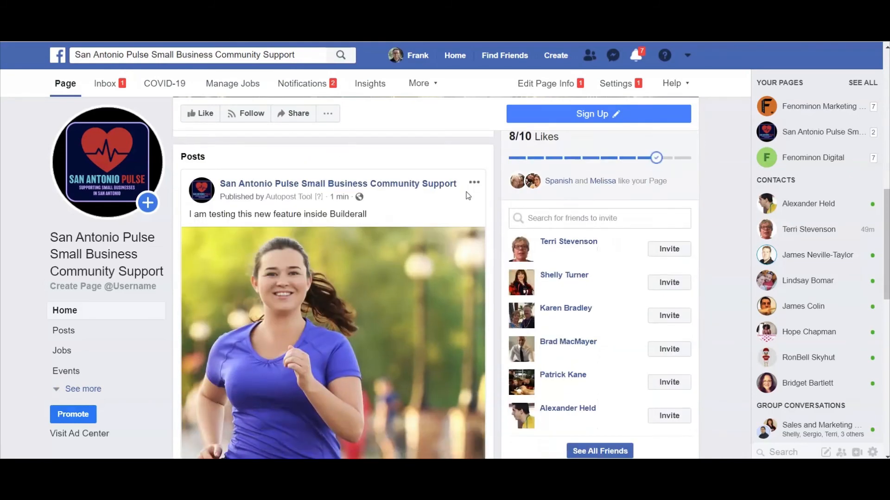
{"action": "mouse_move", "coordinate": [409, 288]}
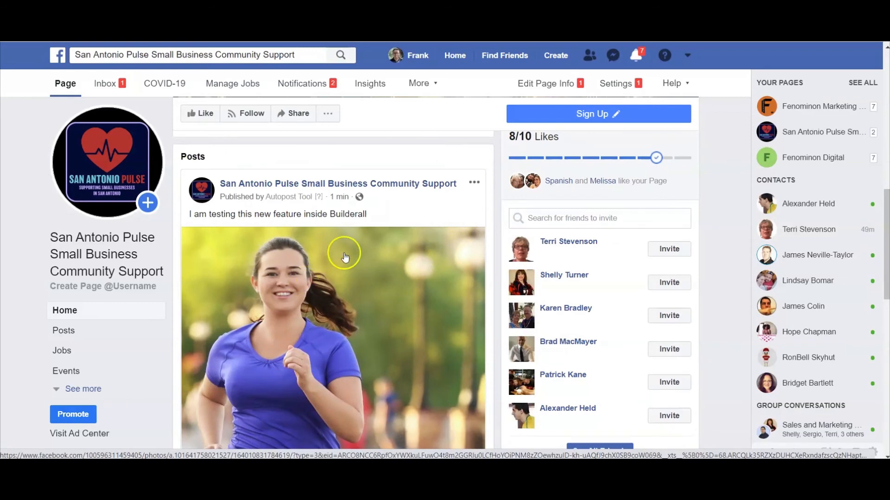
{"action": "mouse_move", "coordinate": [298, 279]}
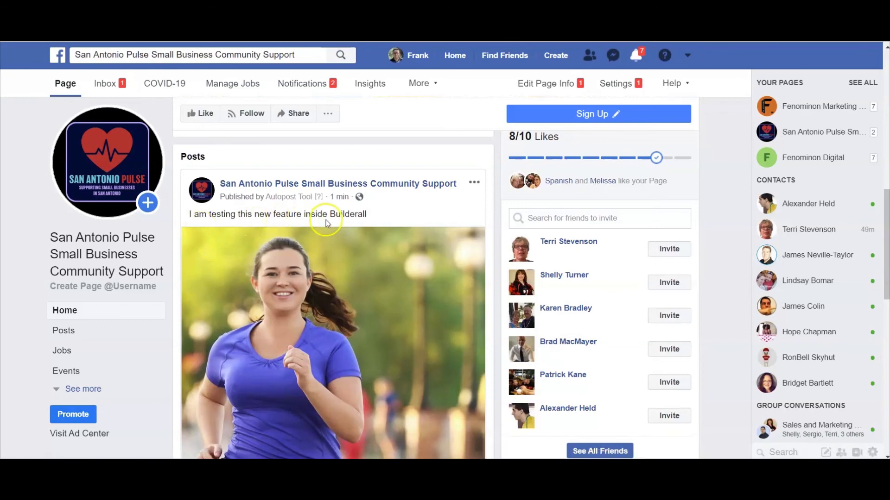
{"action": "scroll", "scroll_direction": "down", "scroll_amount": 3}
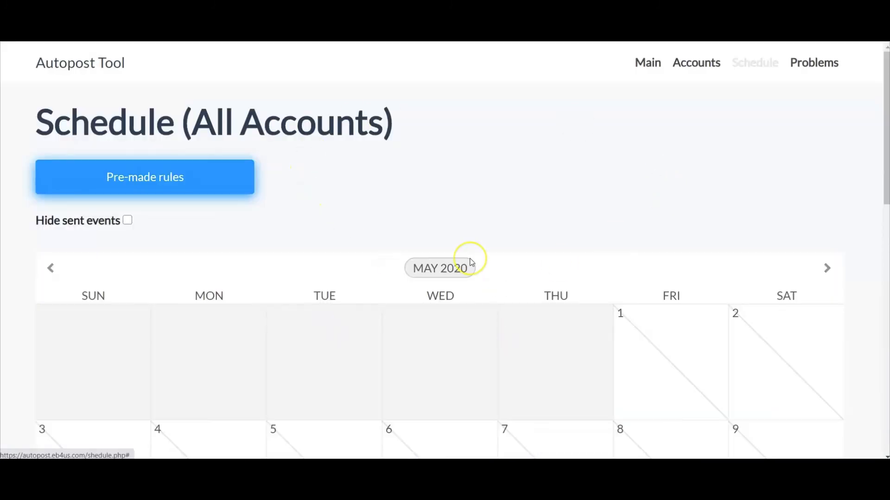
{"action": "mouse_move", "coordinate": [648, 65]}
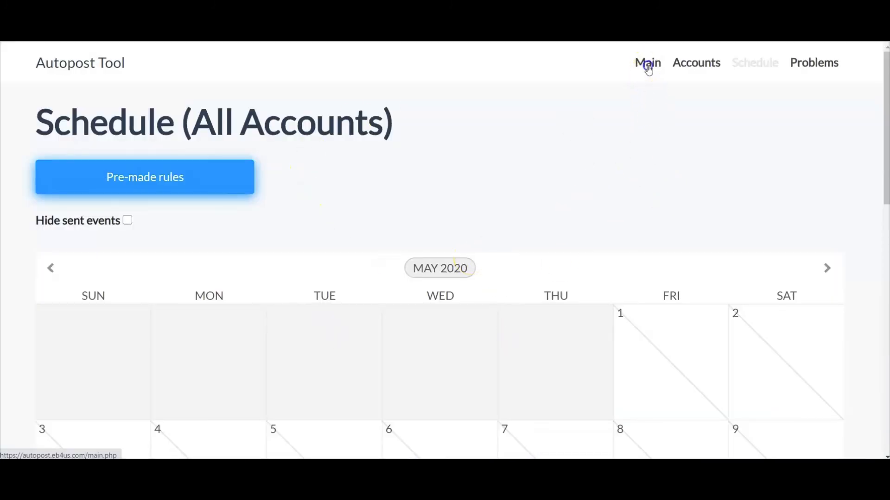
- Return to the Autopost Tool's main page using the top navigation's Main link
{"action": "left_click", "coordinate": [647, 62]}
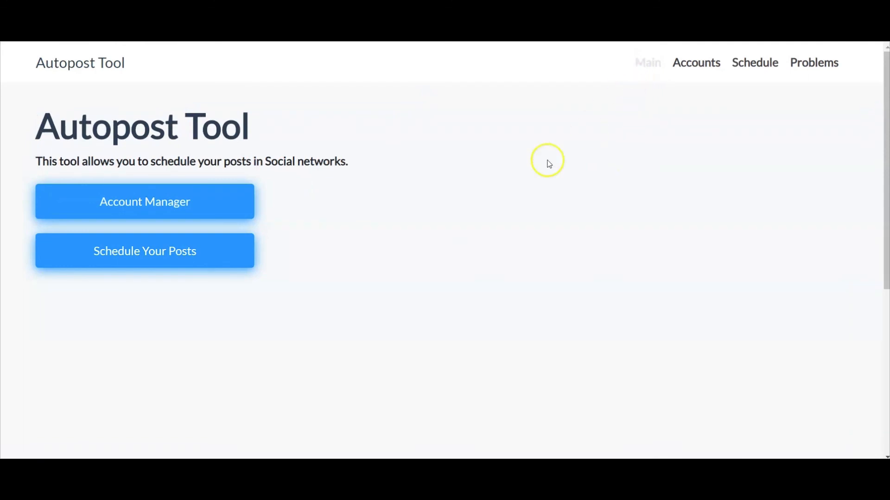
{"action": "mouse_move", "coordinate": [166, 207]}
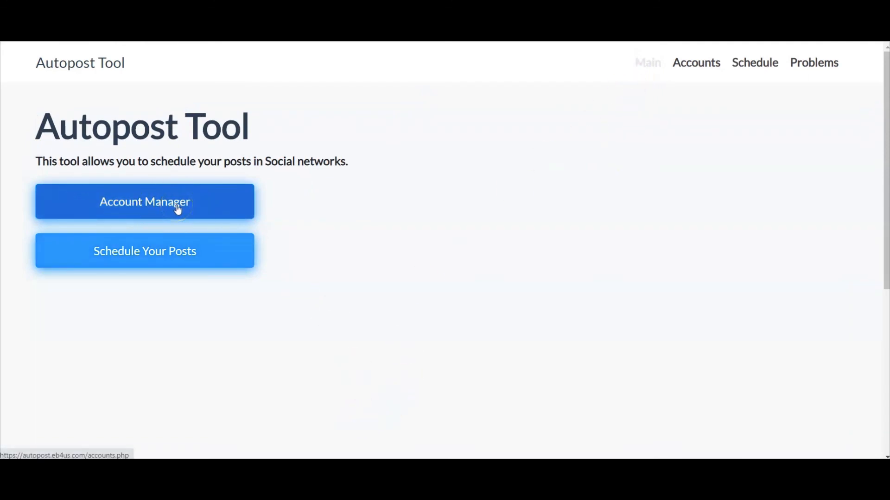
{"action": "mouse_move", "coordinate": [123, 259]}
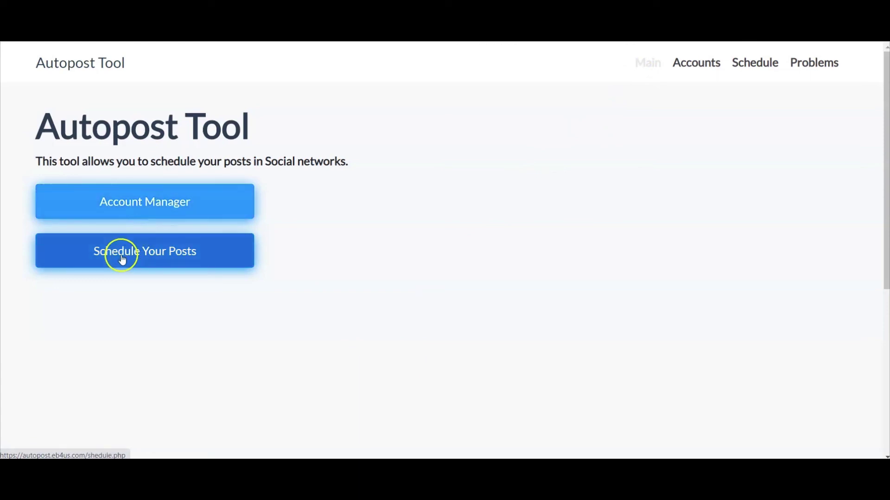
{"action": "mouse_move", "coordinate": [463, 243]}
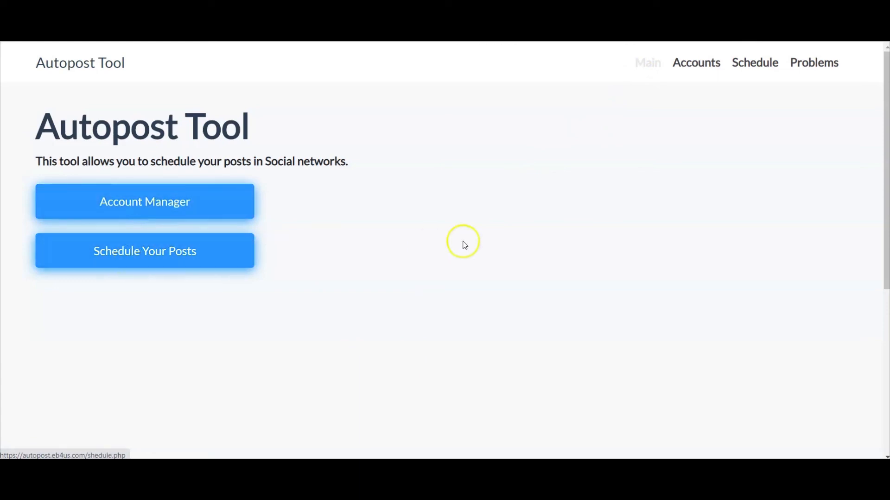